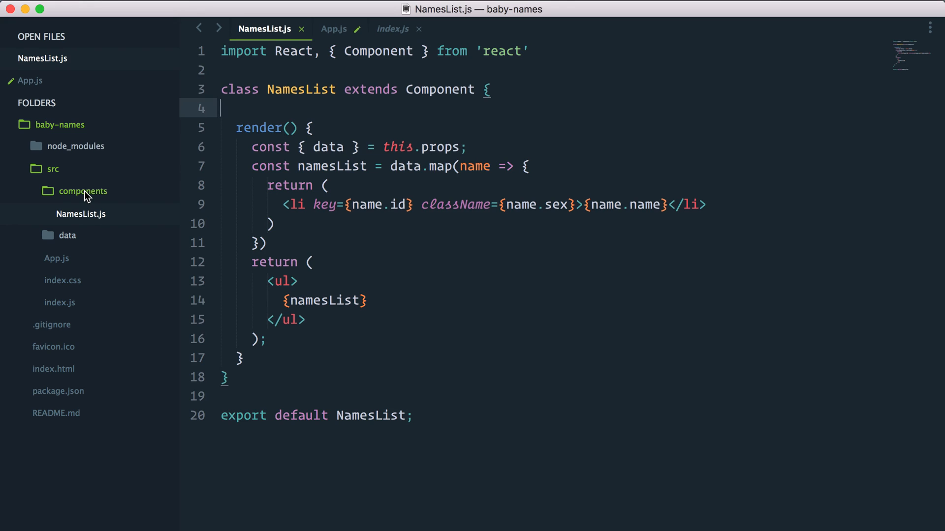
# - Create Credit.js in the components folder and begin typing the import
pyautogui.rightClick(83, 191)
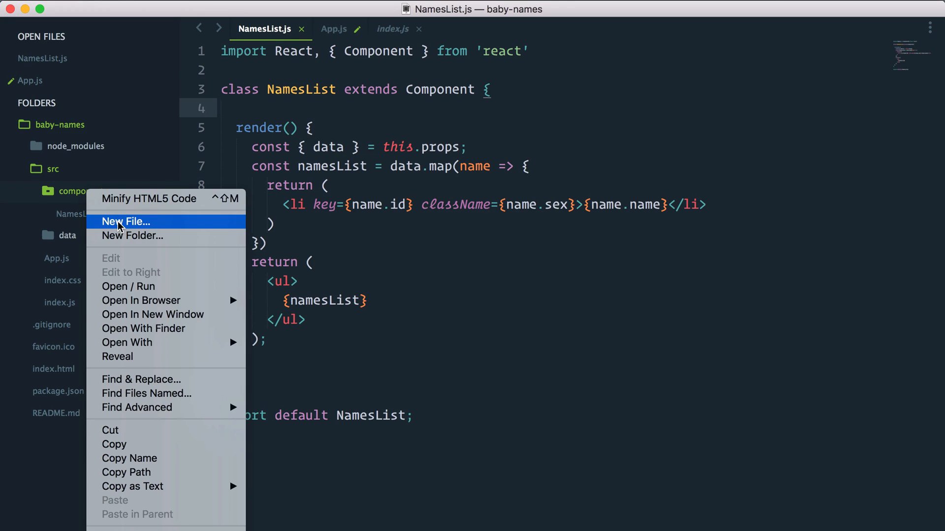
pyautogui.click(126, 222)
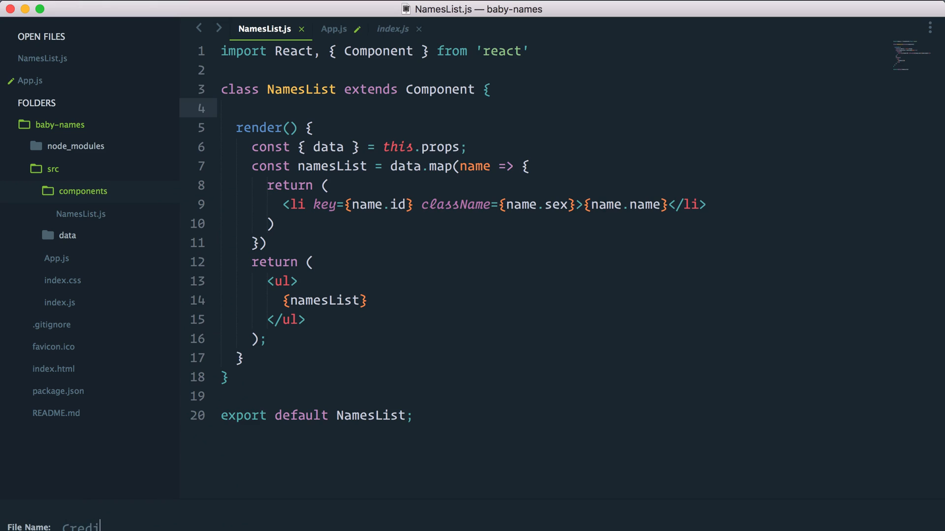
pyautogui.write('t.js')
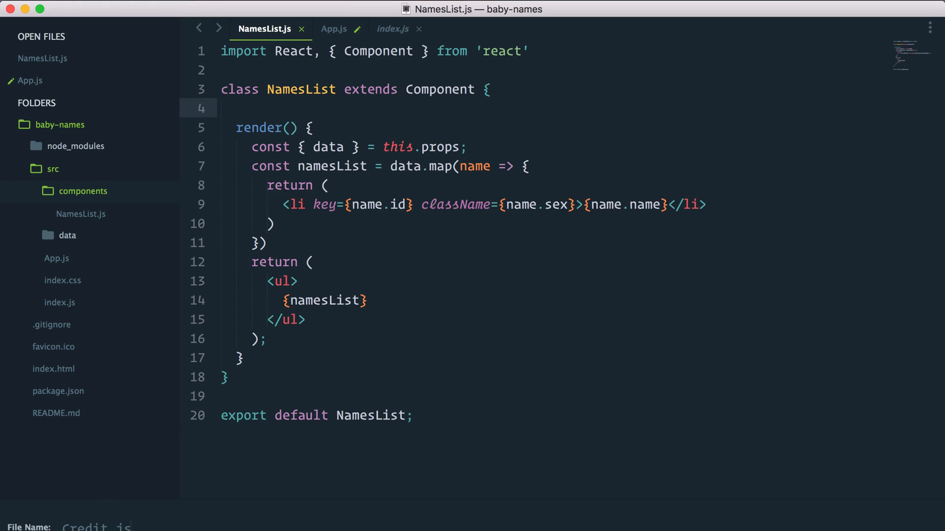
pyautogui.write('impor')
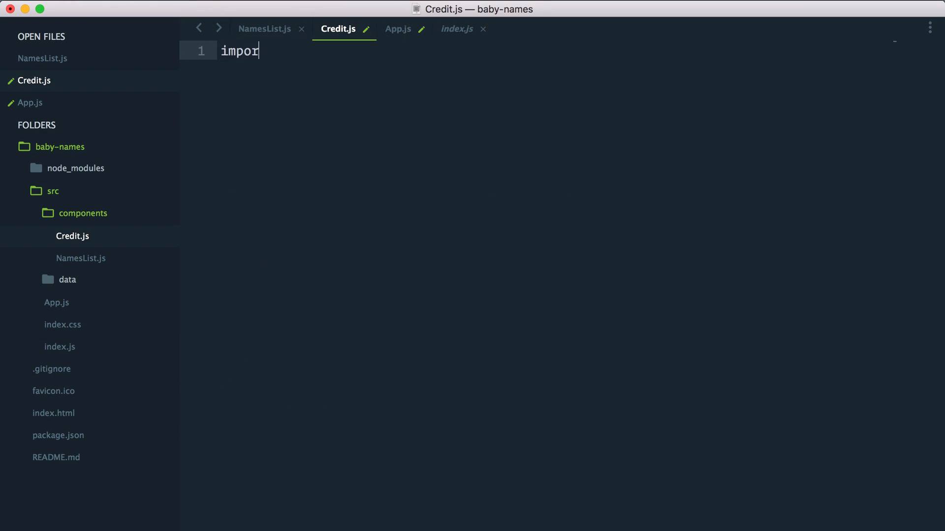
# - Import React from 'react' and declare class Credit extends React.Component rendering <div className="credit">
pyautogui.write('t React from')
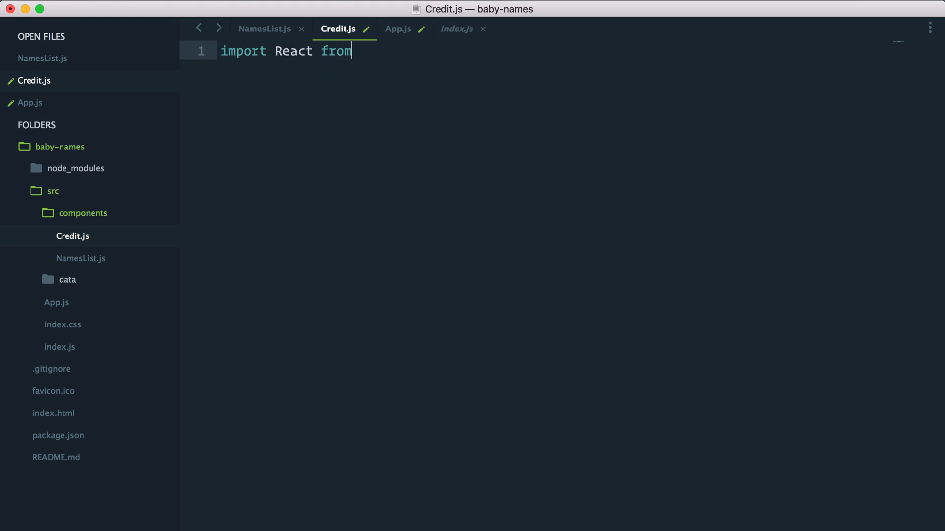
pyautogui.write("'react'")
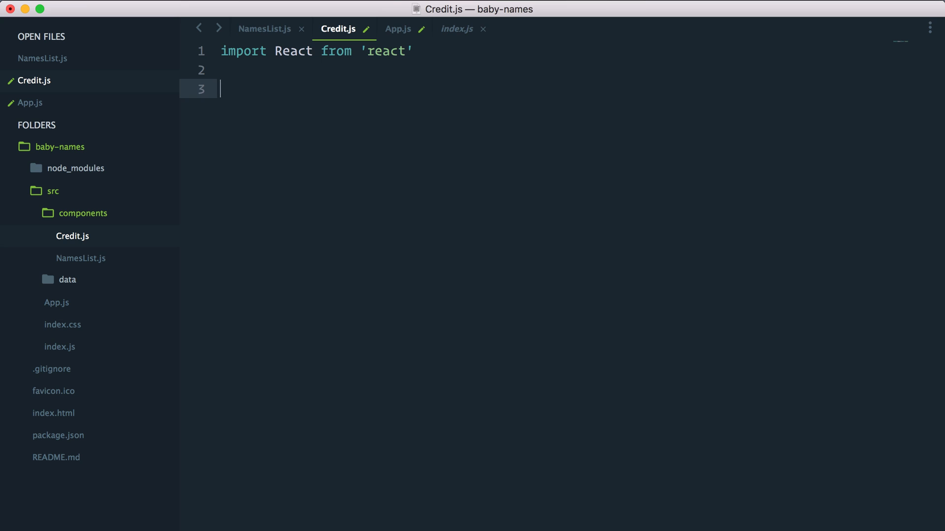
pyautogui.write('class Credit')
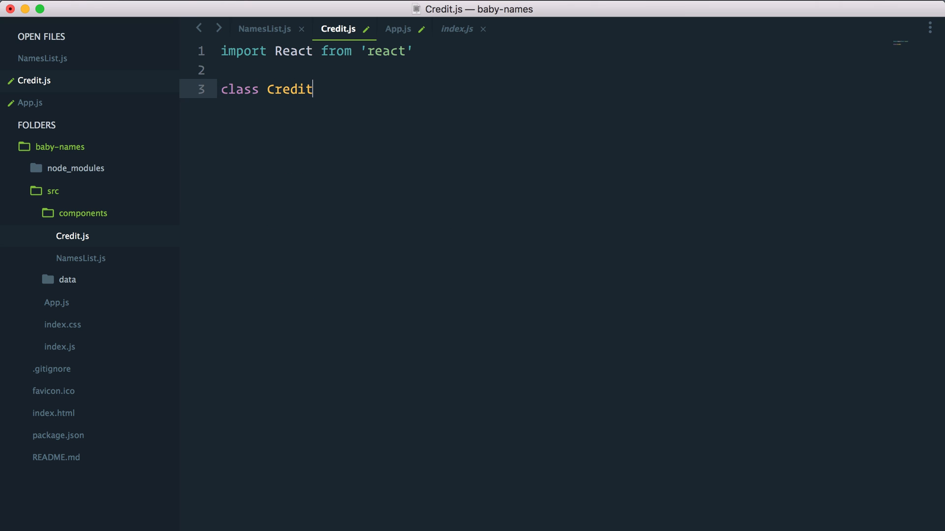
pyautogui.write('extends')
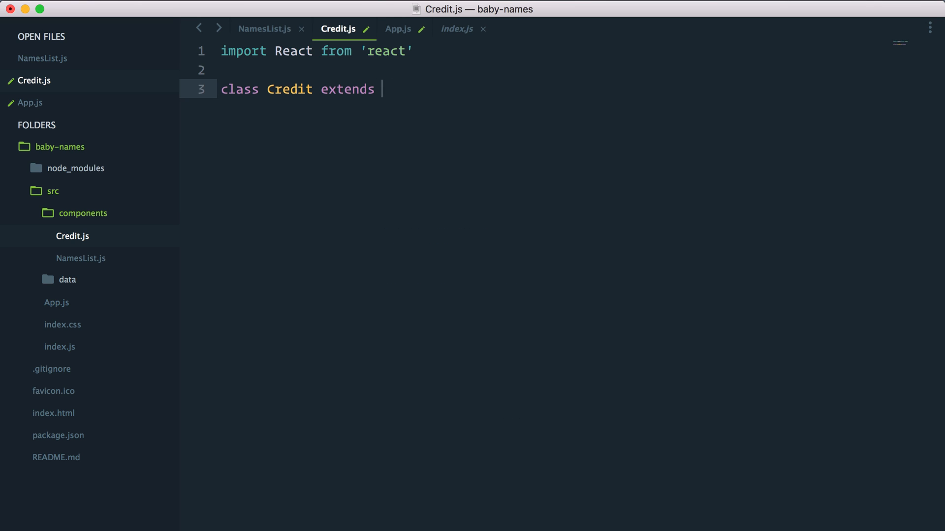
pyautogui.write('React.')
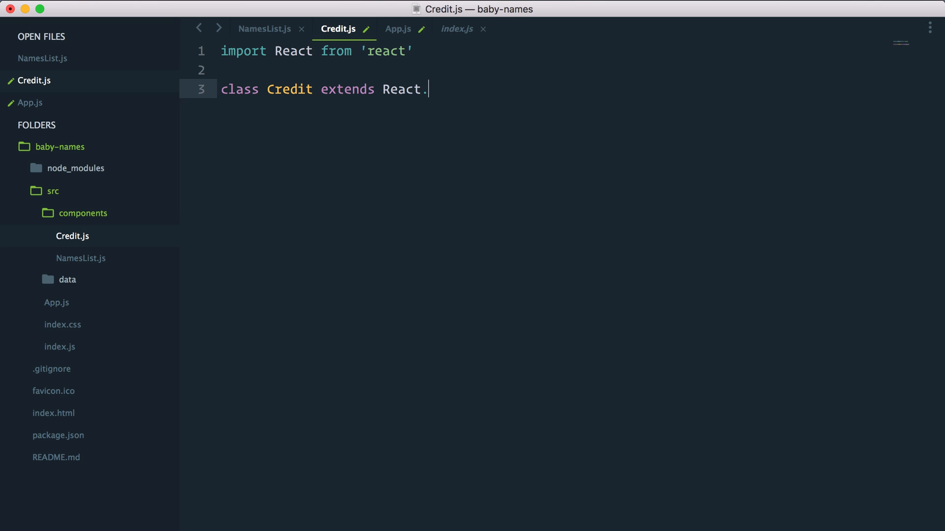
pyautogui.write('Component {')
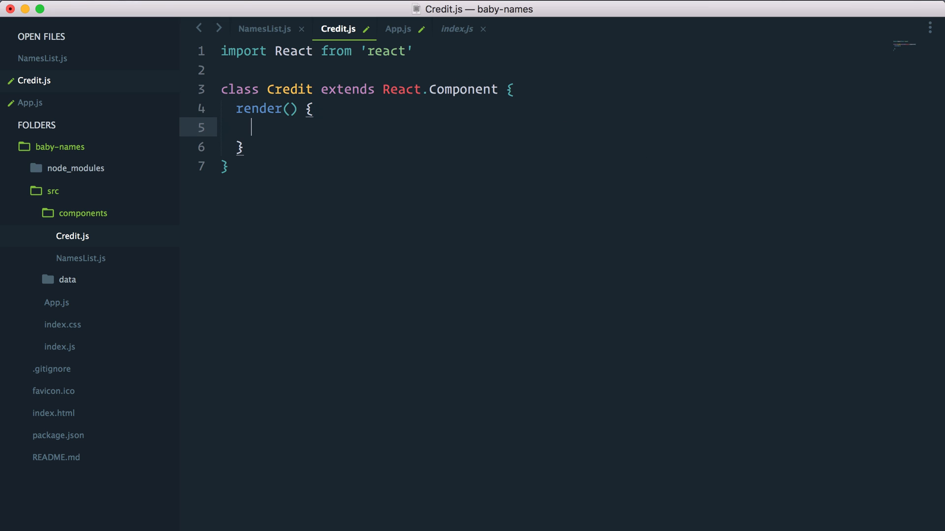
pyautogui.write('return (')
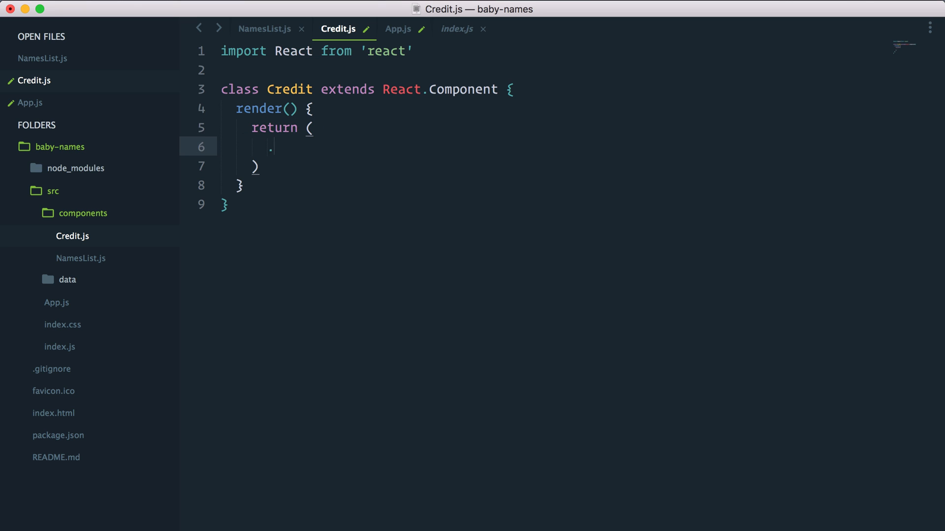
pyautogui.write('credit">')
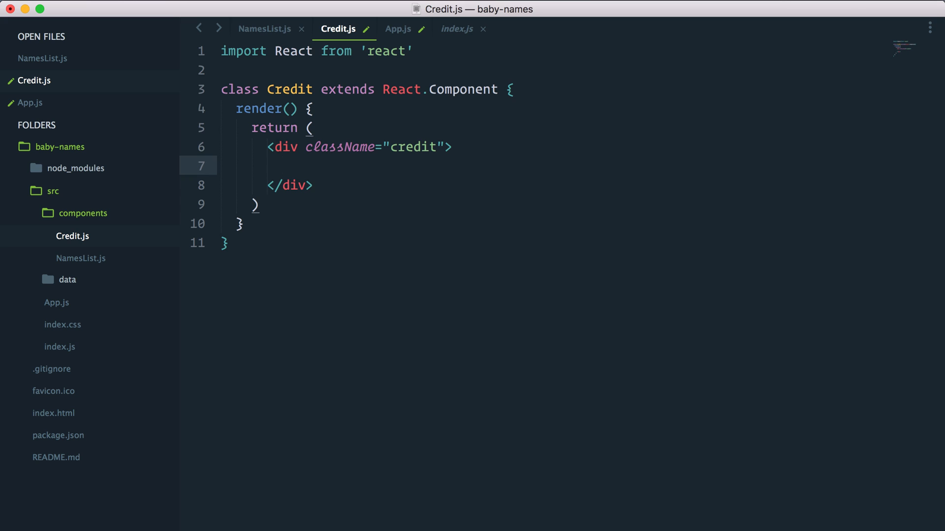
# - Add a paragraph 'Source of names list: Yahoo - Top Baby Names in 2015' with an anchor
pyautogui.write('<p></p>')
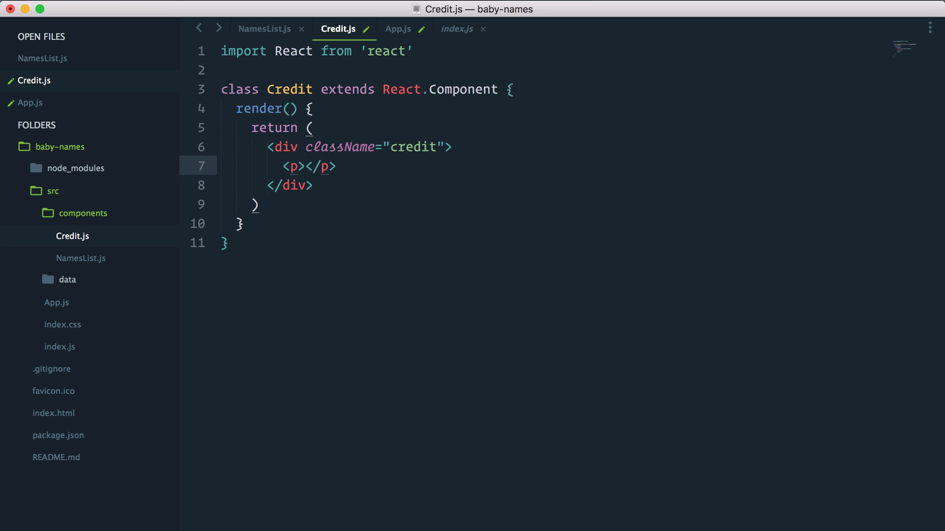
pyautogui.write('Source of names list: Yahoo - Top Baby Names in 2015')
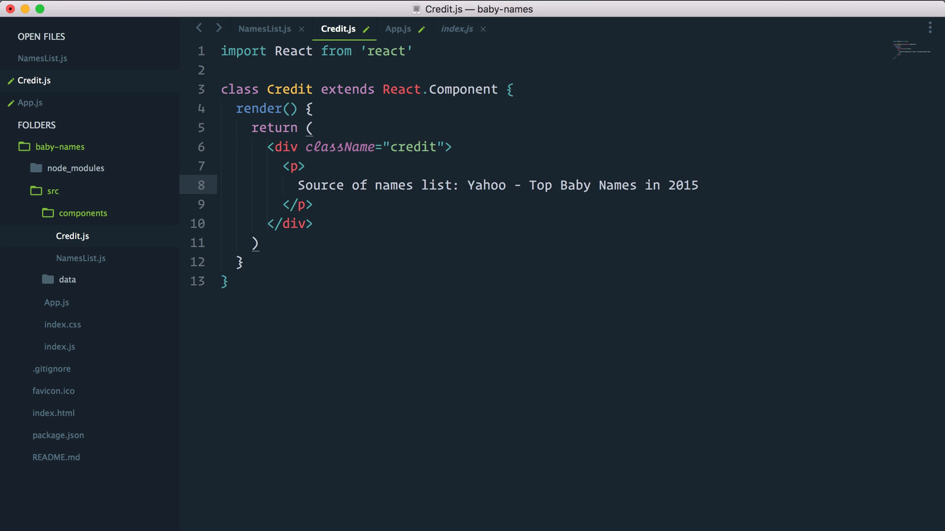
pyautogui.click(467, 185)
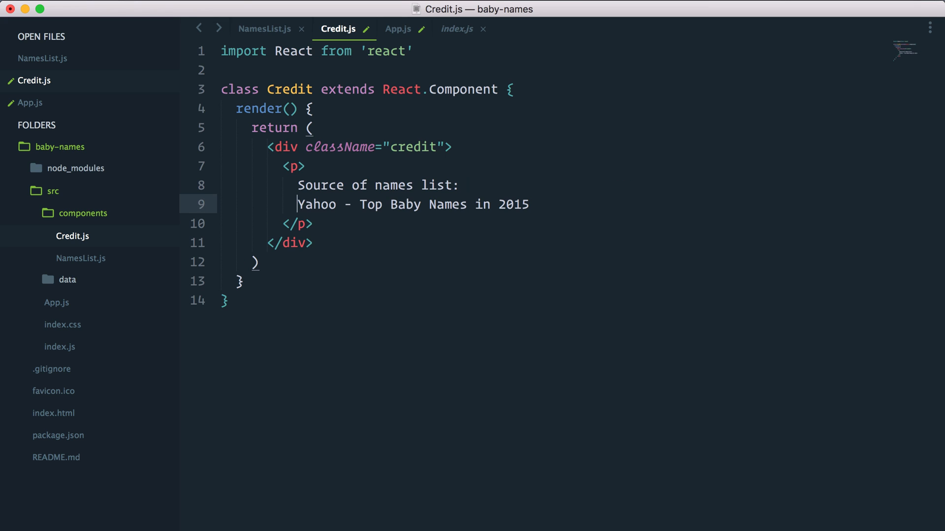
pyautogui.write('<p>')
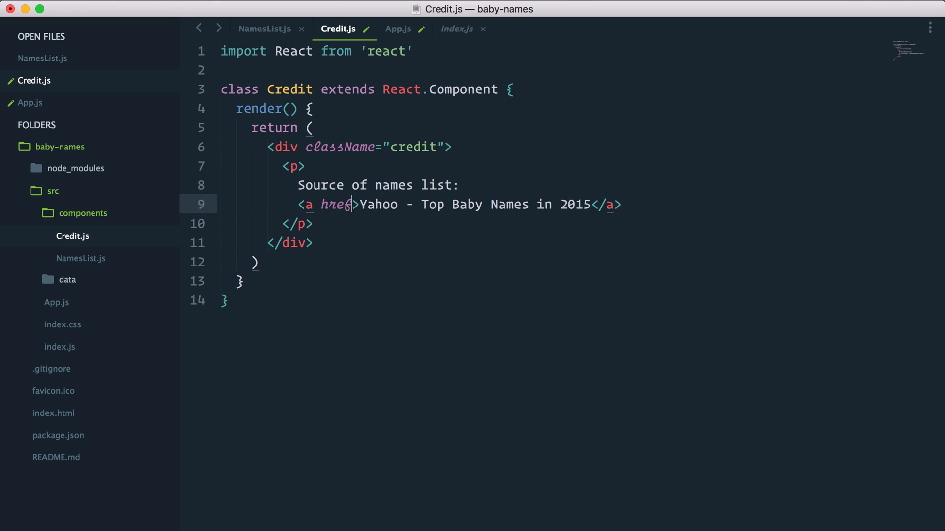
pyautogui.write('=""')
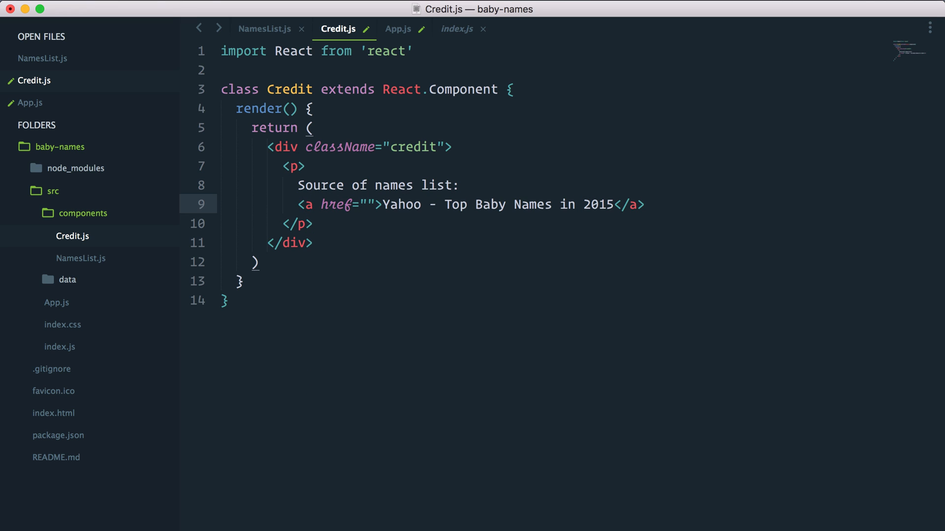
# - Set the link href to the Yahoo article URL taken from data.js
pyautogui.click(67, 279)
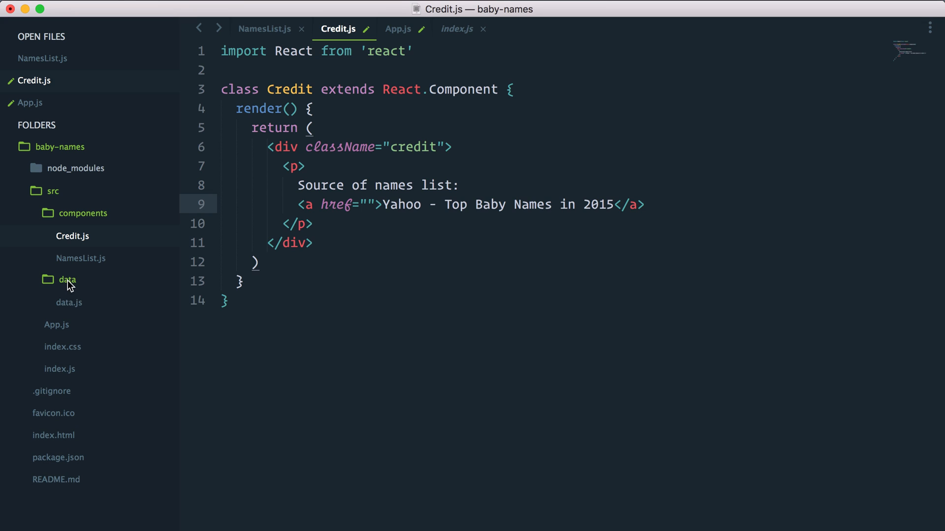
pyautogui.click(69, 303)
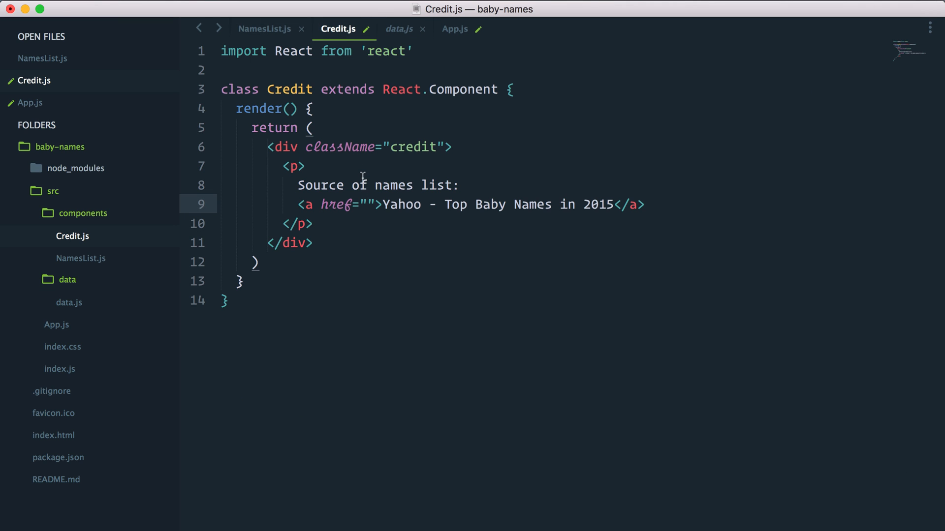
pyautogui.write('https://www.yahoo.com/news/atticus-tops-baby-names-2015-124073377716')
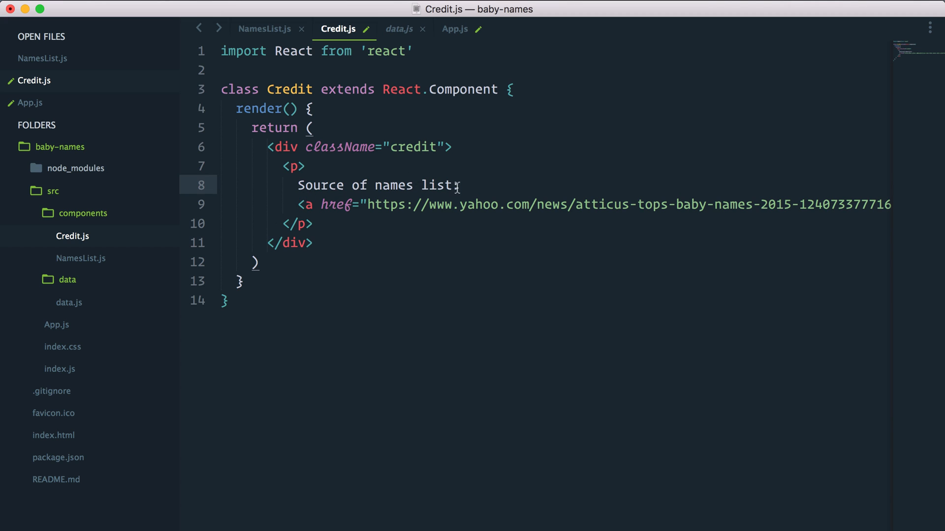
pyautogui.write(':')
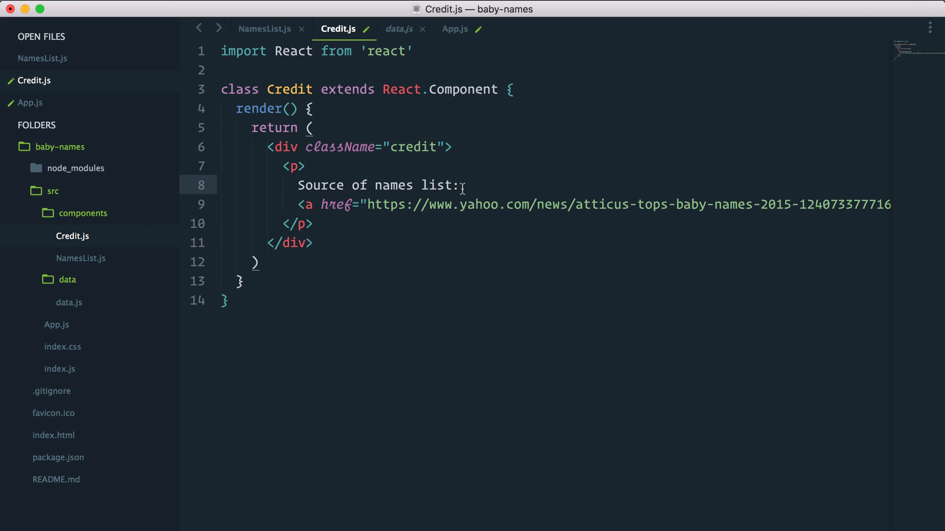
pyautogui.write('e')
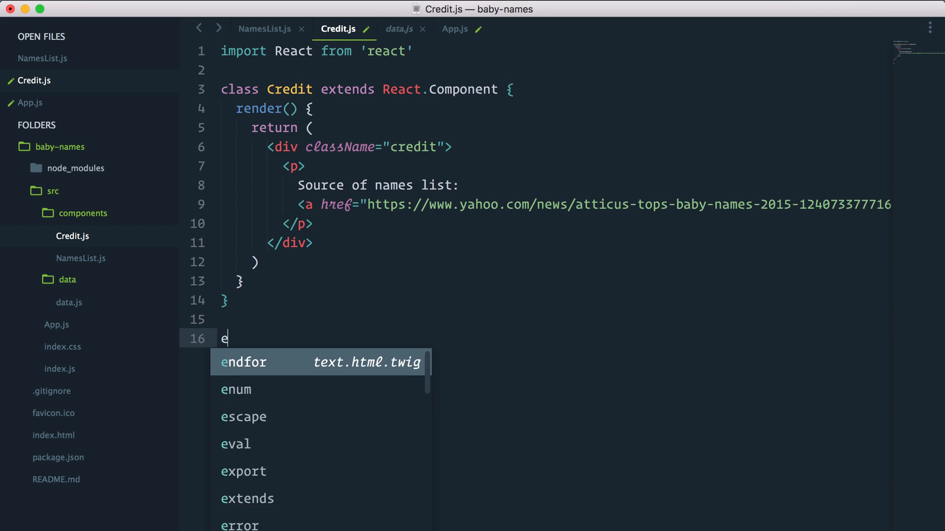
# - Add 'export default Credit;' at the end of Credit.js
pyautogui.write('xport def')
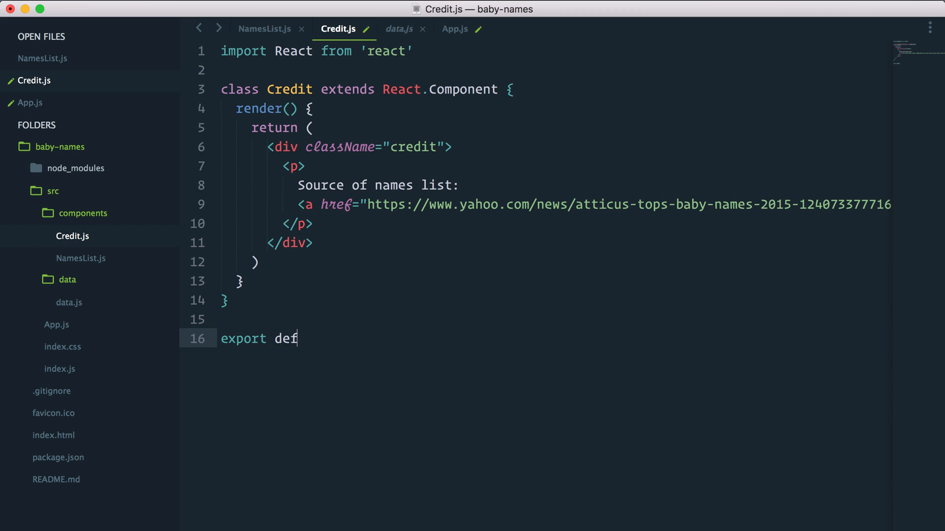
pyautogui.write('ault')
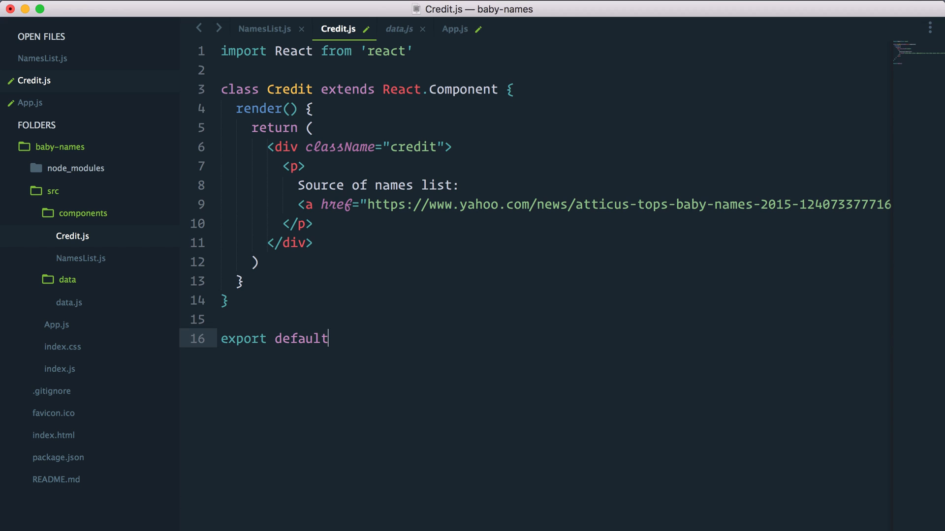
pyautogui.write('Credit;')
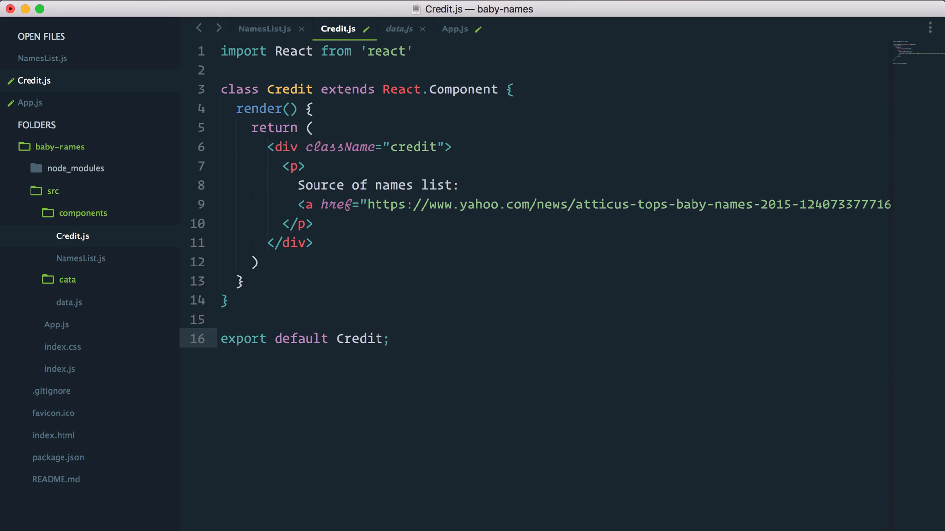
pyautogui.click(454, 29)
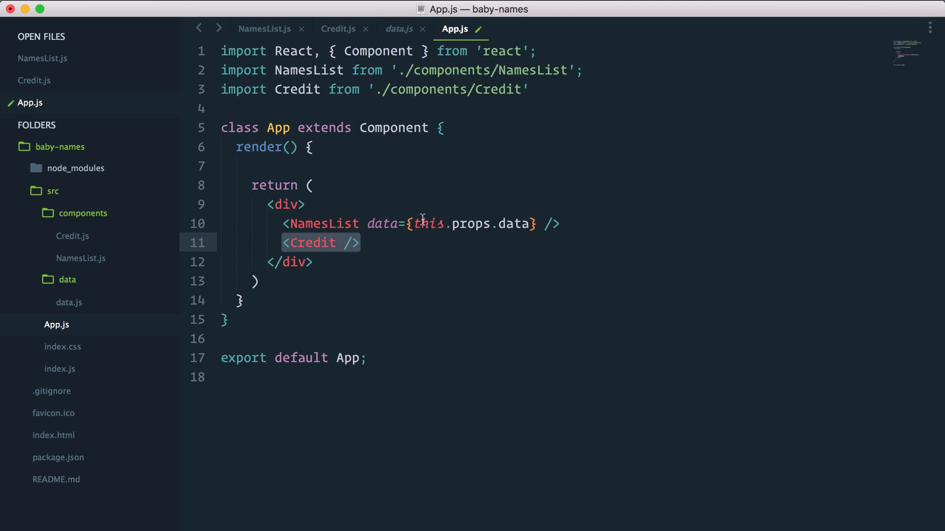
# - Review App.js importing Credit and rendering <Credit /> below NamesList
pyautogui.click(368, 249)
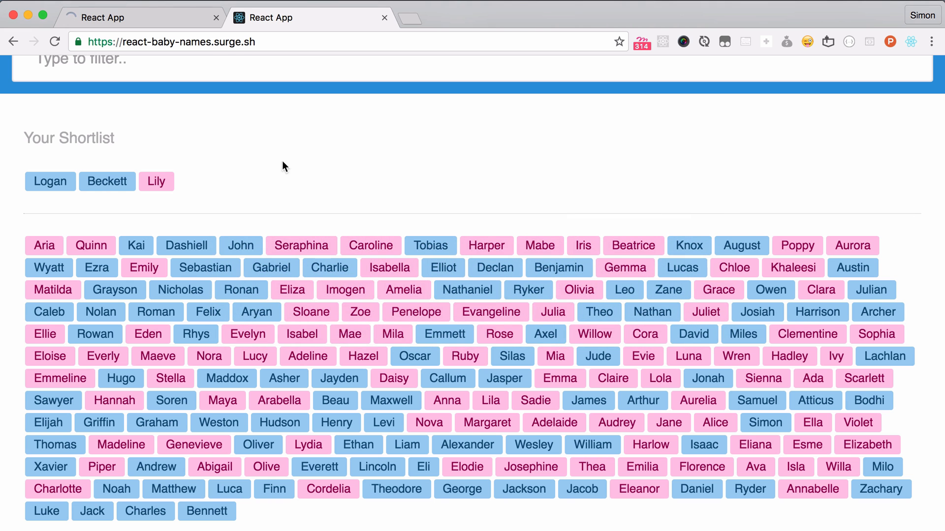
# - View the react-baby-names.surge.sh app showing the Logan, Beckett and Lily shortlist
pyautogui.press('F12')
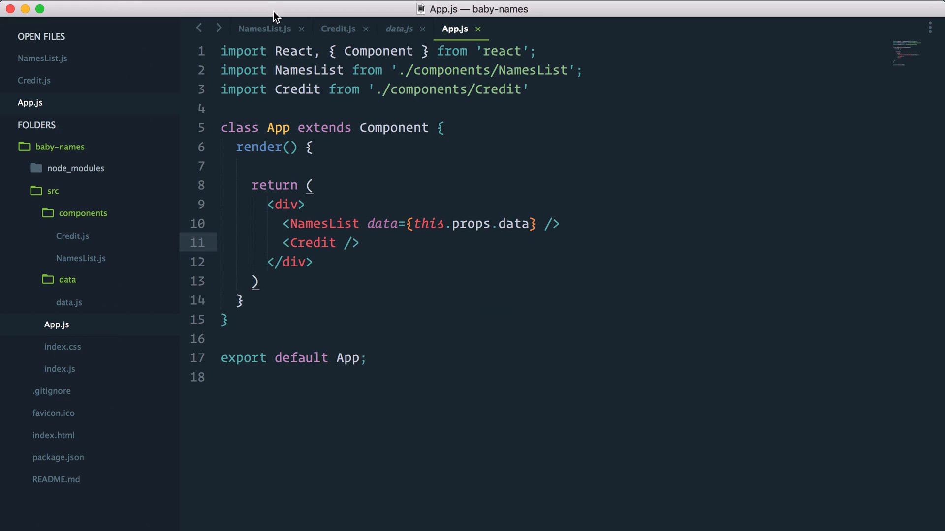
pyautogui.moveTo(338, 29)
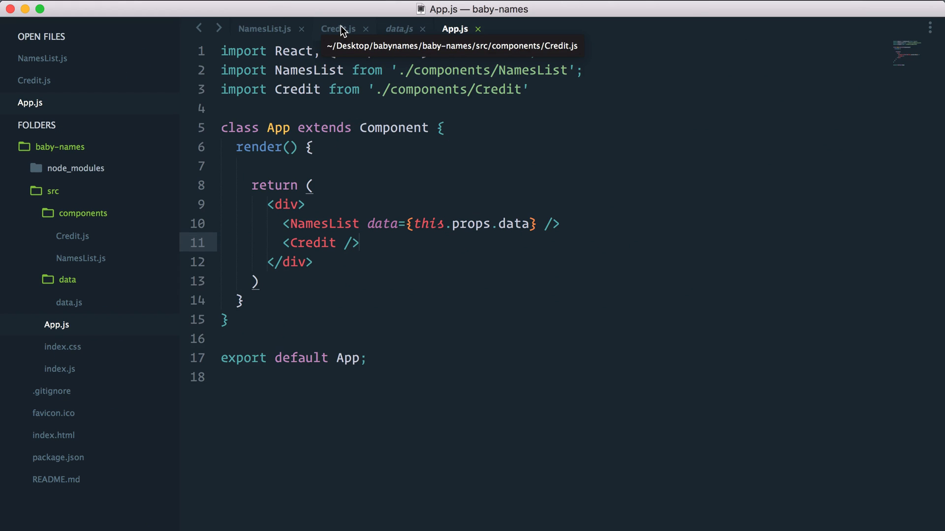
# - Insert {' '} between 'Source of names list:' and the <a> link in Credit.js
pyautogui.click(338, 29)
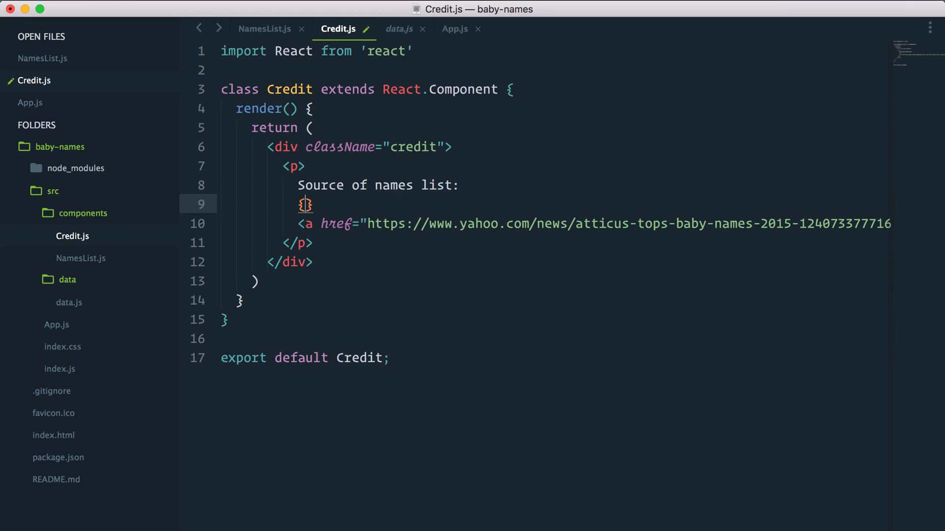
pyautogui.write("''")
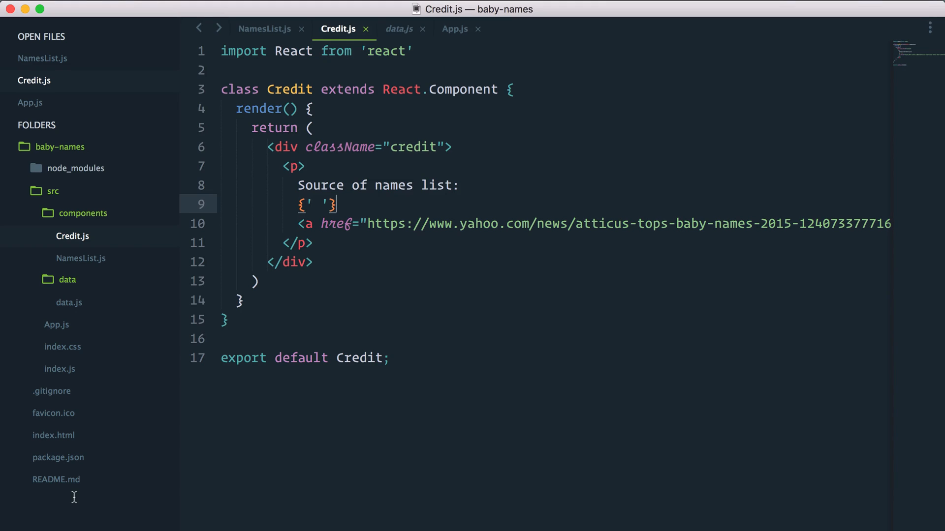
pyautogui.moveTo(293, 104)
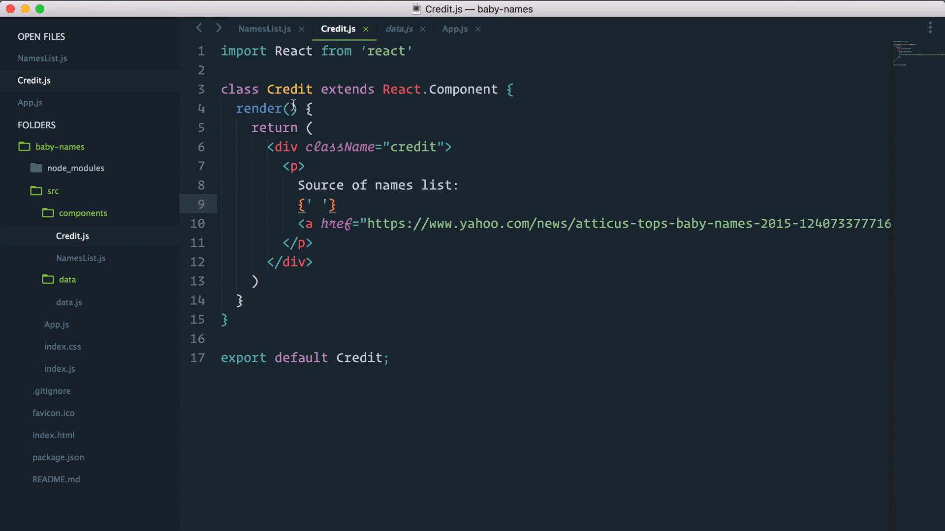
pyautogui.moveTo(343, 100)
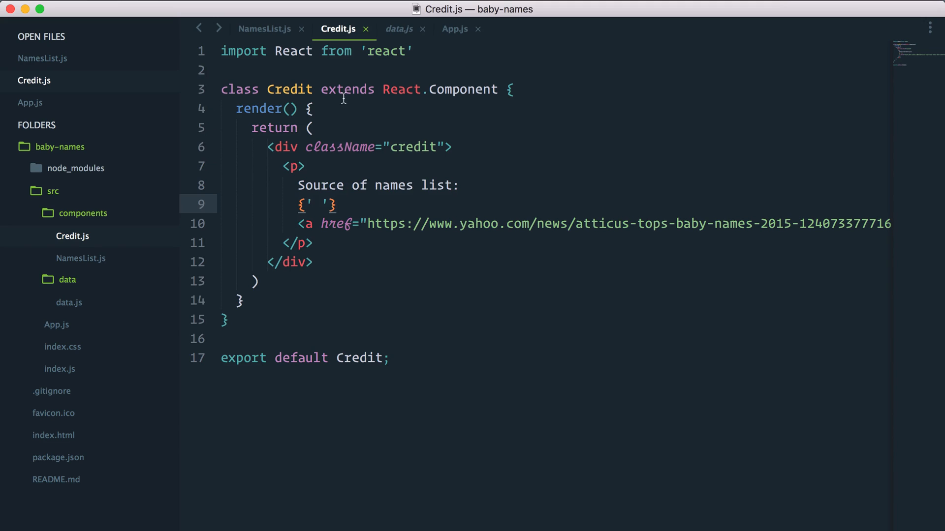
pyautogui.moveTo(392, 72)
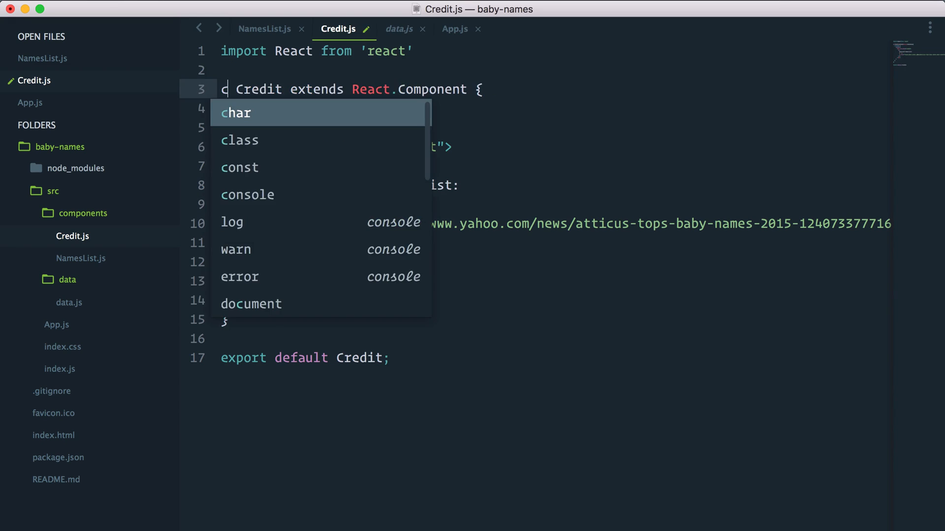
# - Replace 'class Credit extends React.Component' with 'const Credit = () =>'
pyautogui.write('onst Credit =  {')
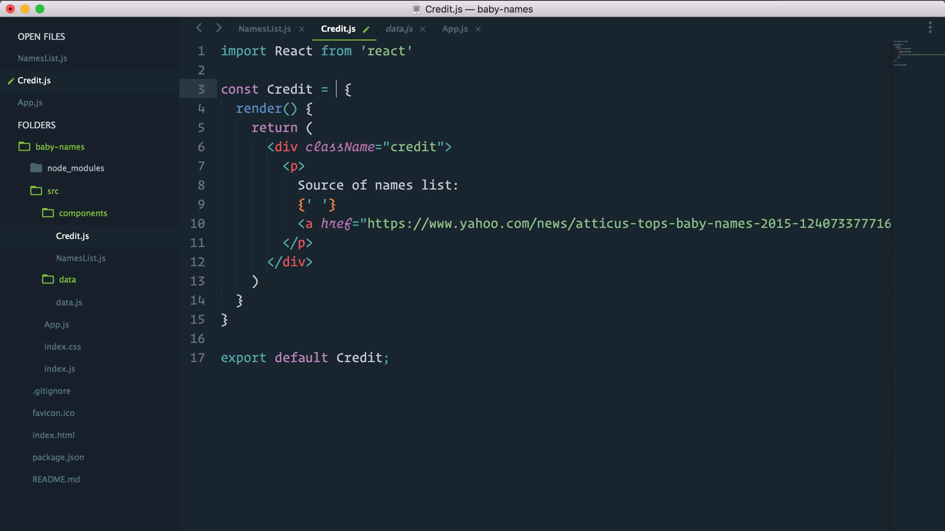
pyautogui.write('() =>')
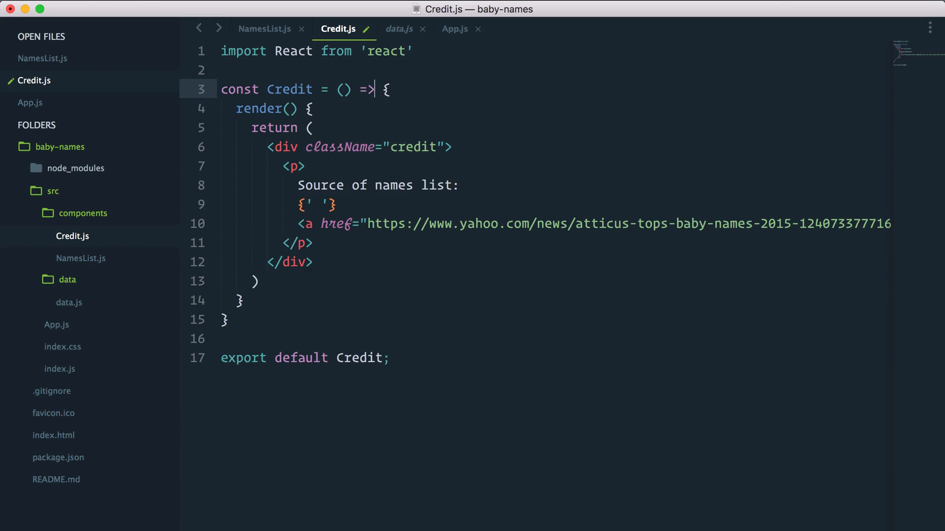
pyautogui.moveTo(292, 155)
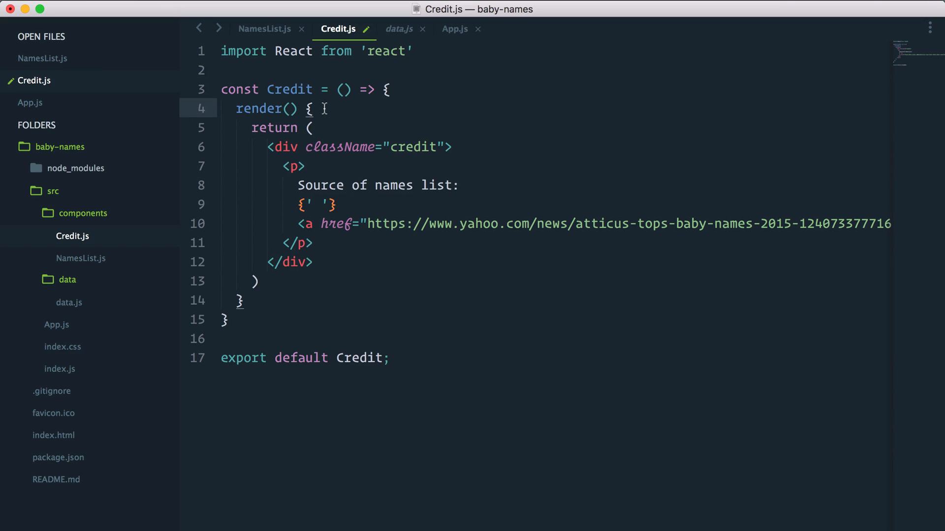
# - Delete the render() line and return ( wrapper, re-indenting the credit div block
pyautogui.doubleClick(266, 109)
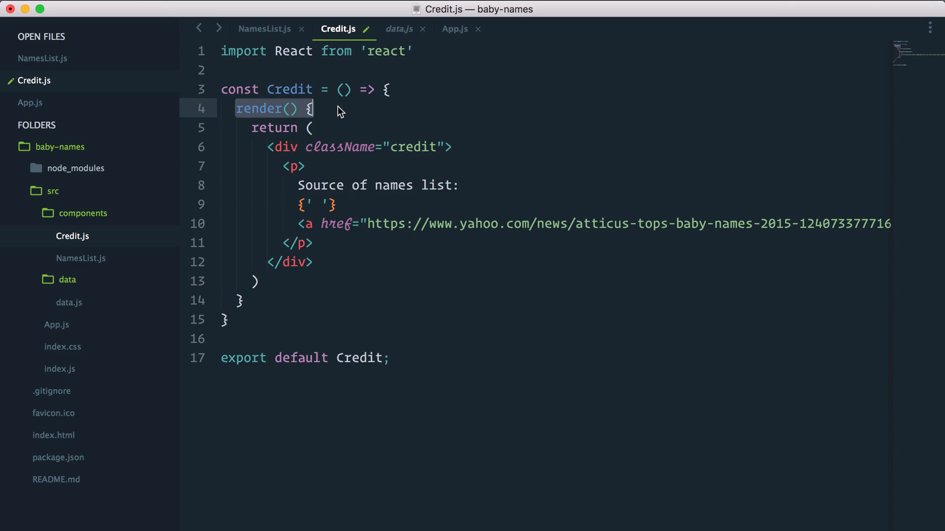
pyautogui.press('Delete')
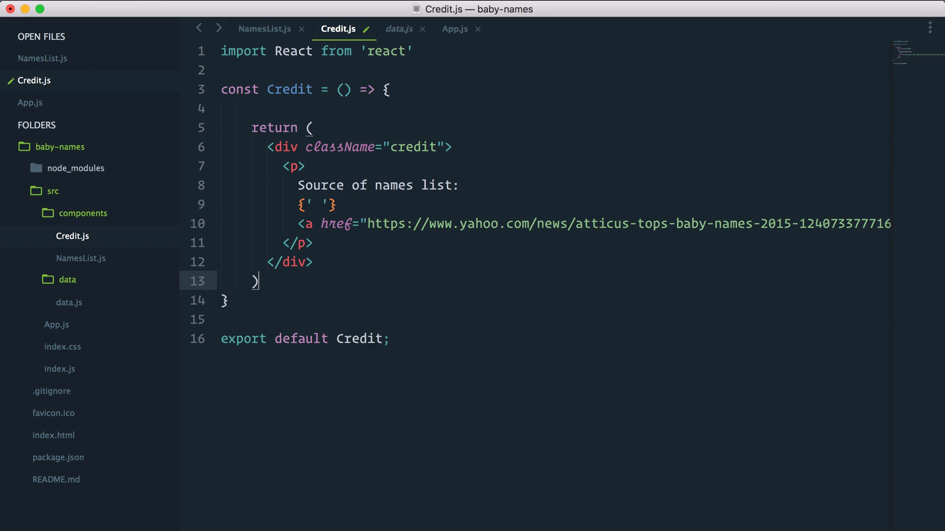
pyautogui.moveTo(311, 127); pyautogui.dragTo(277, 261)
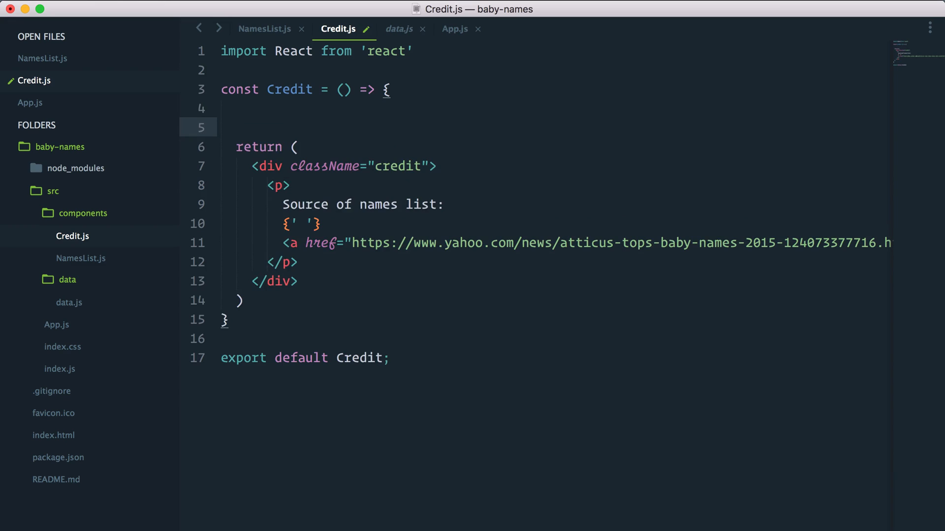
pyautogui.write('const hel')
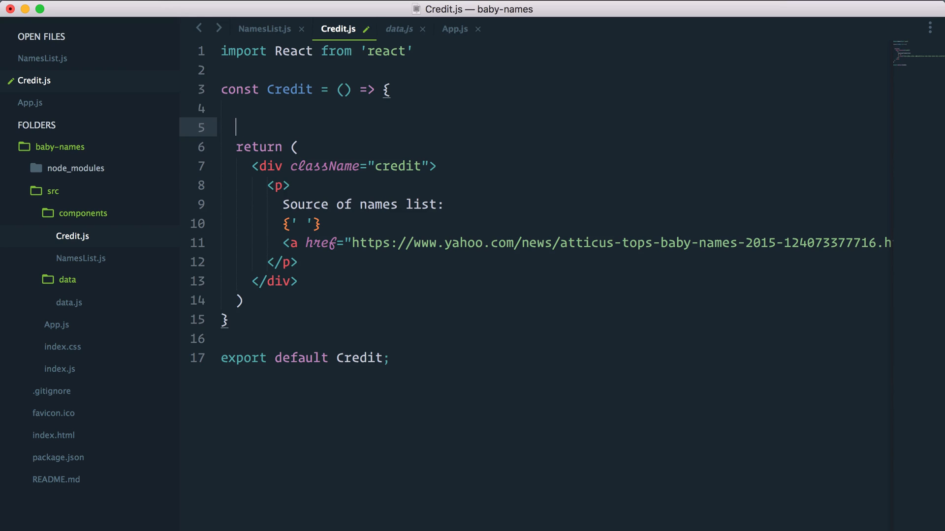
pyautogui.press('Backspace')
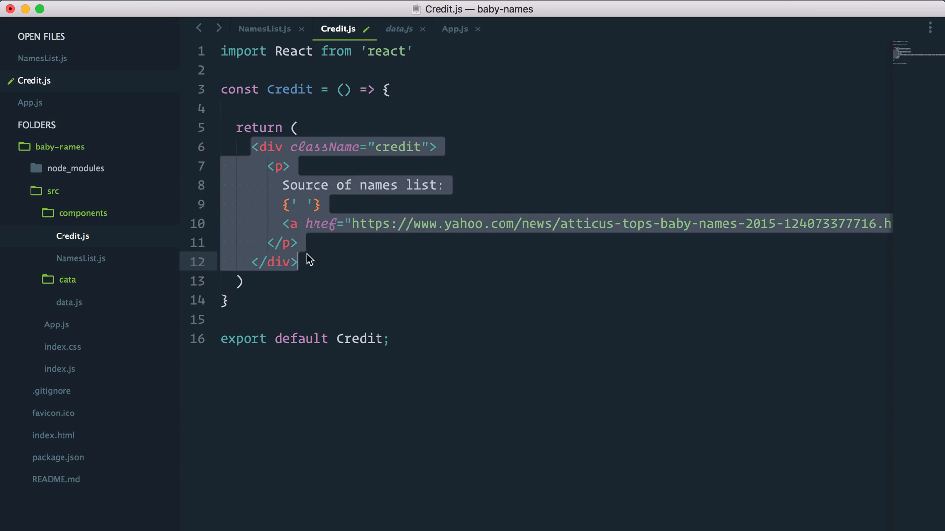
pyautogui.click(295, 127)
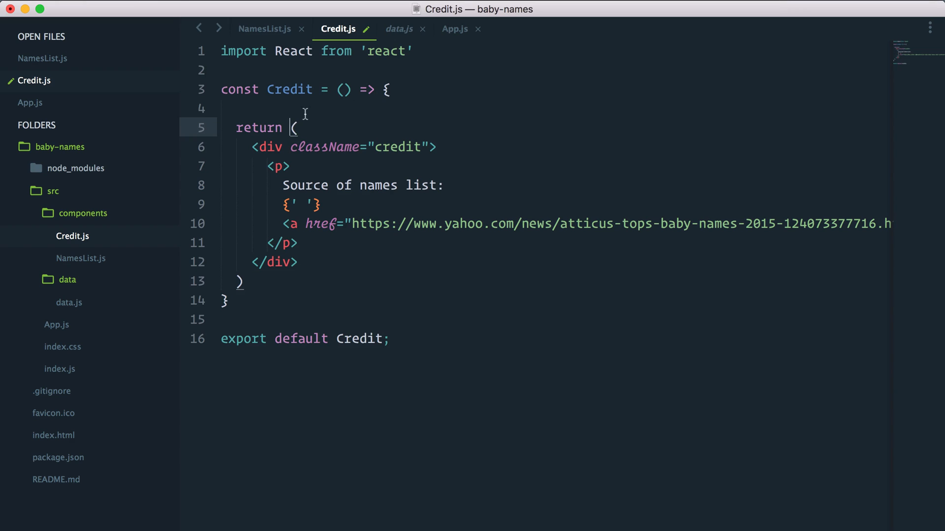
pyautogui.press('Backspace')
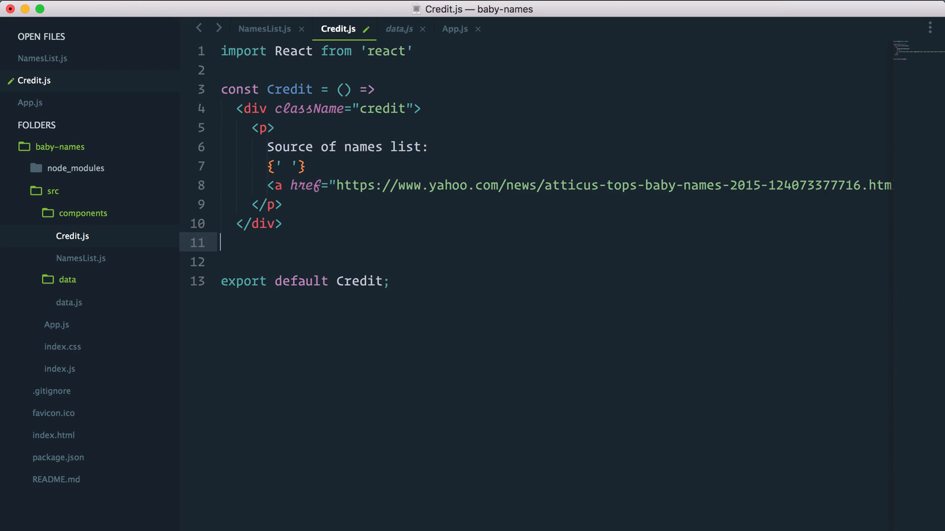
# - Delete the blank lines above and below the credit div block
pyautogui.press('Backspace')
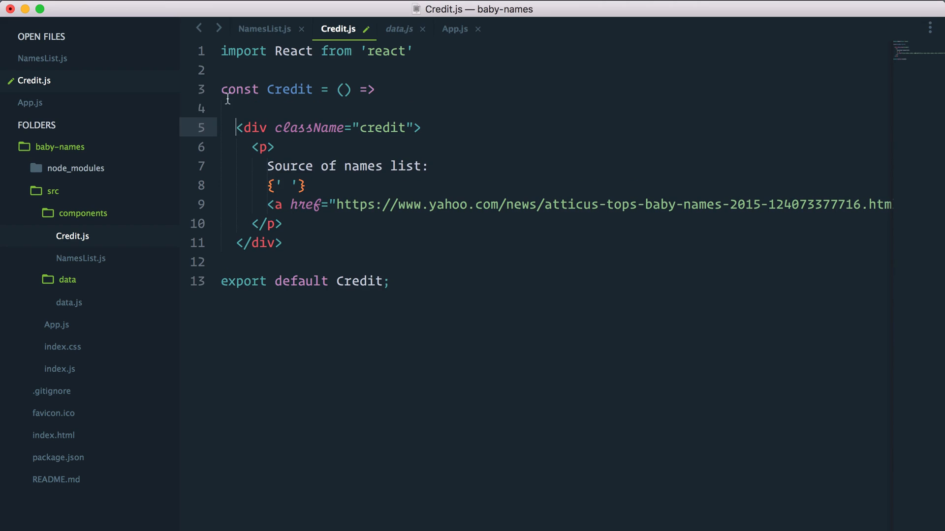
pyautogui.click(241, 108)
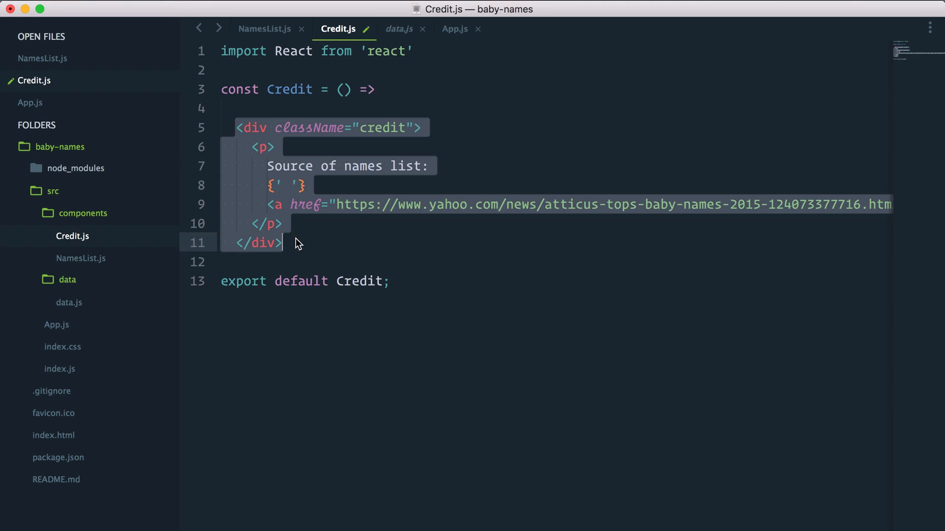
pyautogui.click(280, 108)
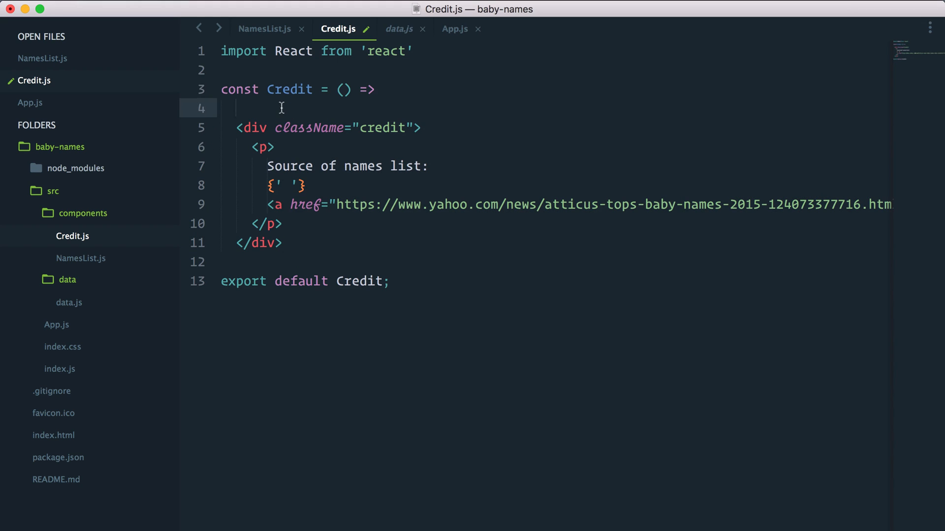
pyautogui.press('Backspace')
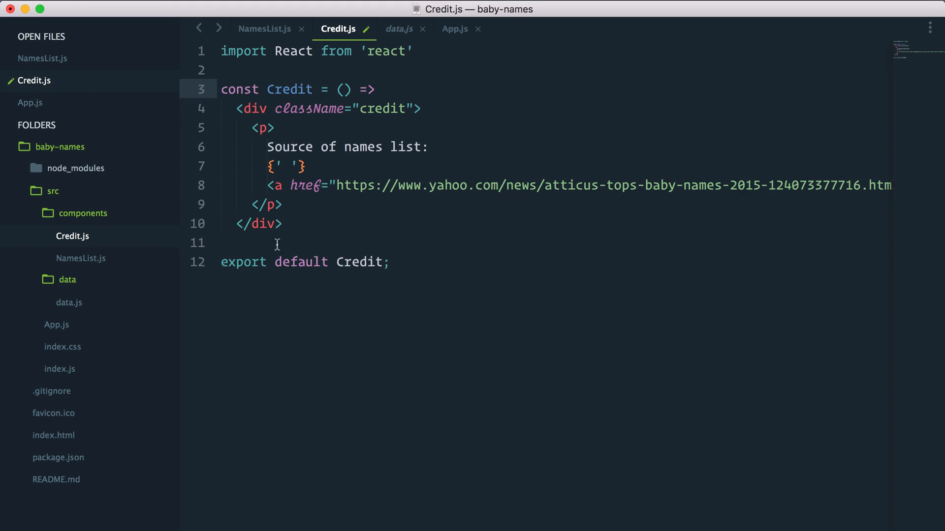
pyautogui.moveTo(342, 245)
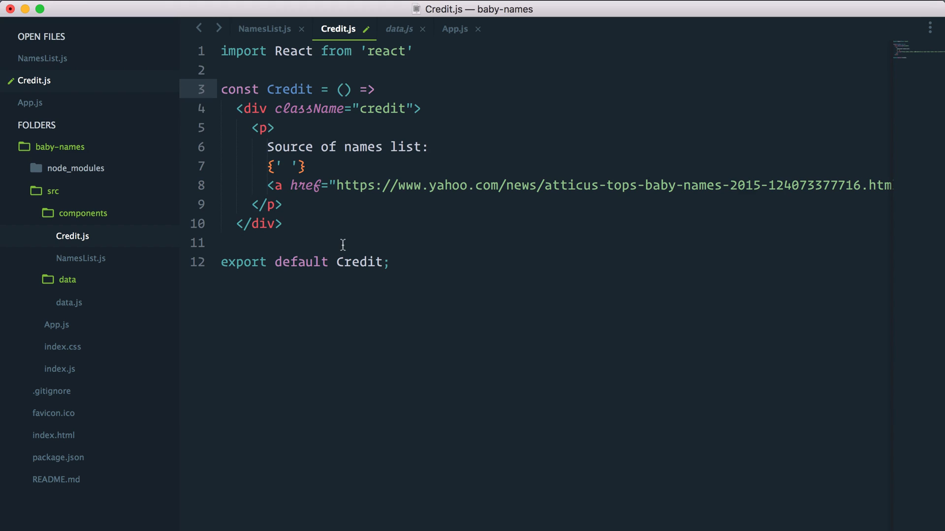
pyautogui.moveTo(389, 90)
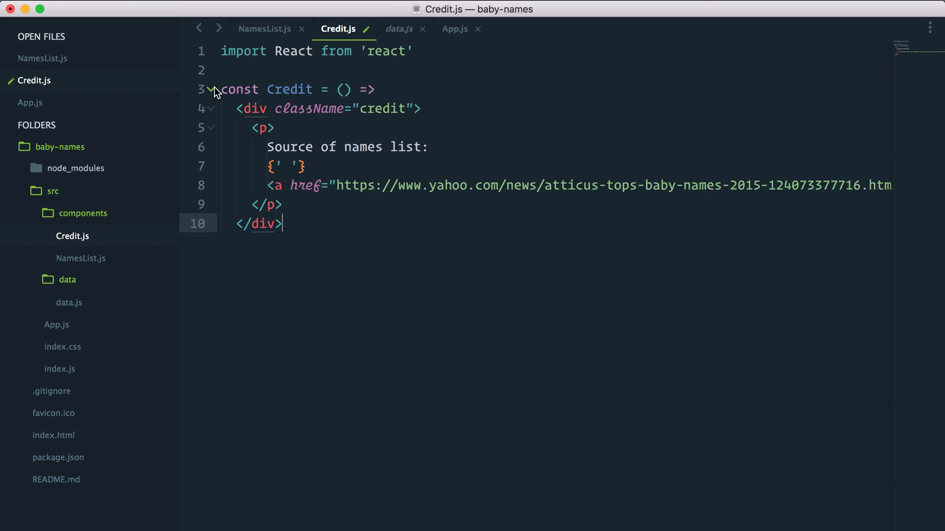
# - Prefix the Credit const declaration on line 3 with 'export default'
pyautogui.write('export')
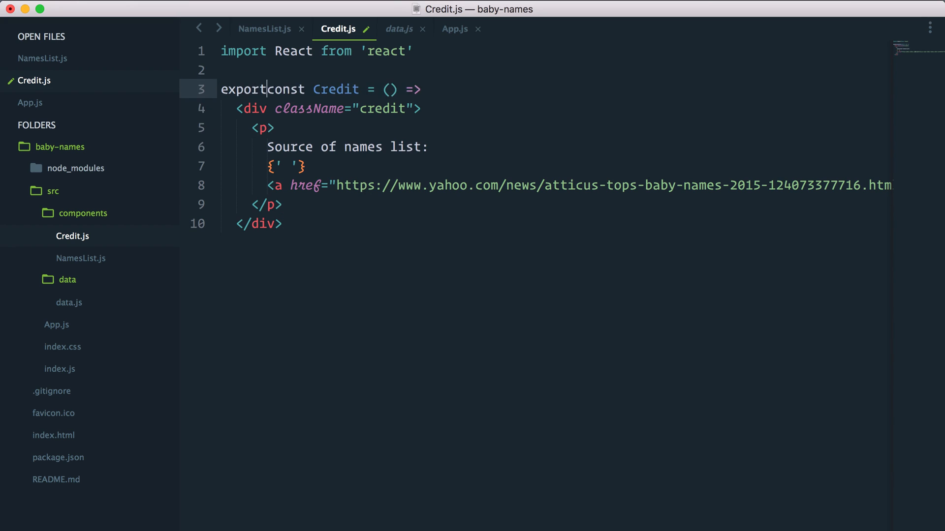
pyautogui.write('default')
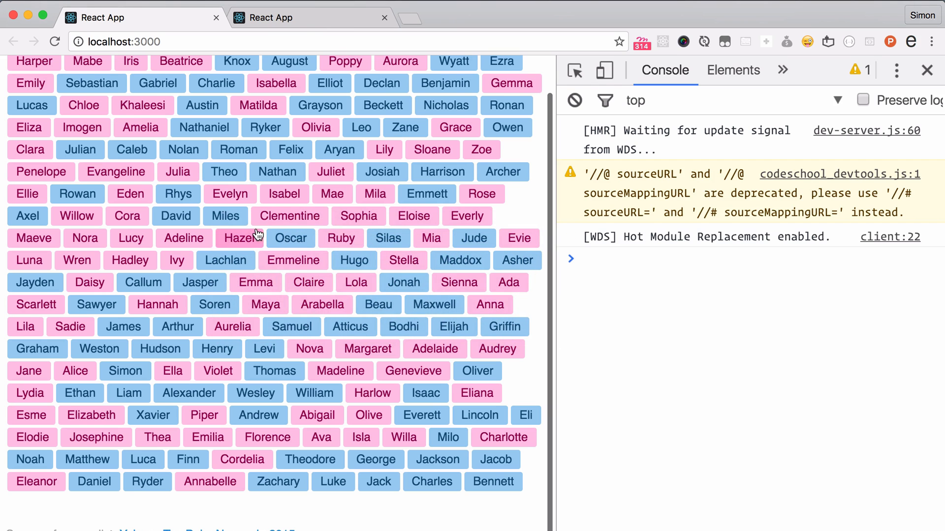
pyautogui.moveTo(226, 249)
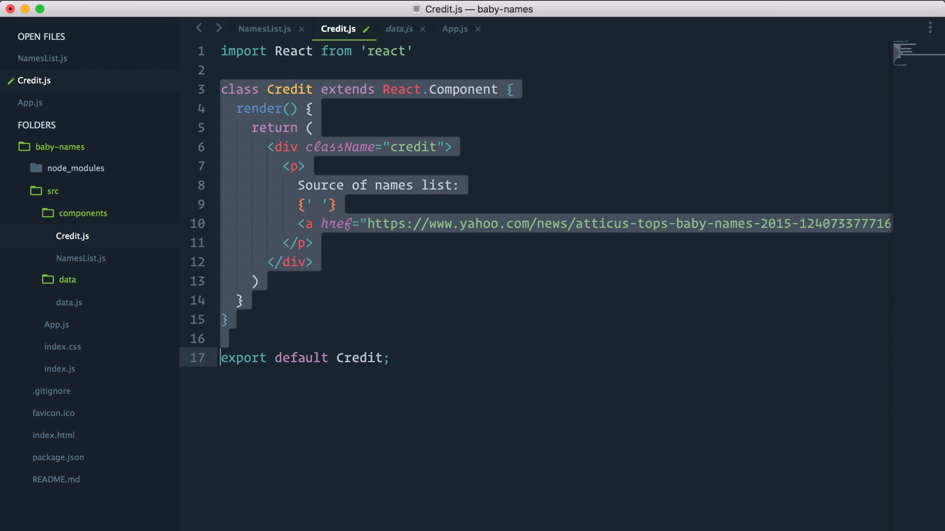
# - Comment out the Credit class through 'export default Credit;', leaving the React import active
pyautogui.press('cmd+/')
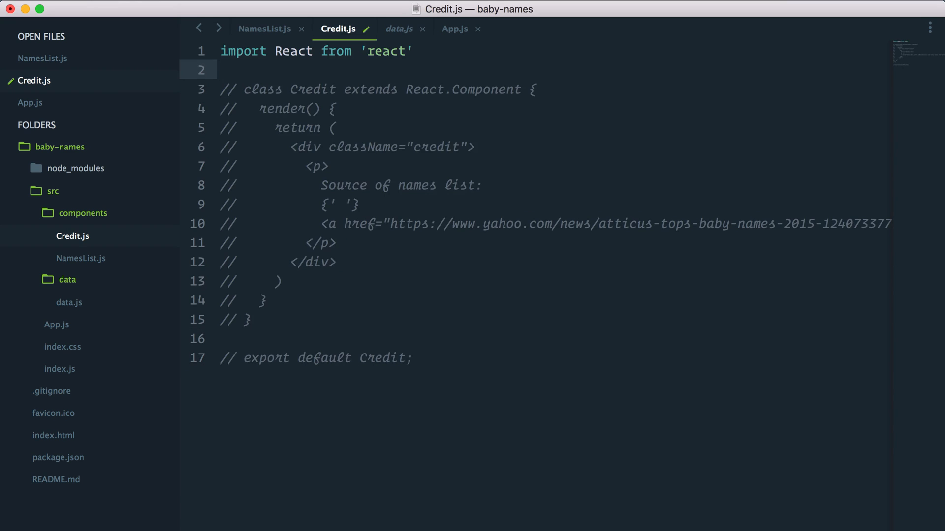